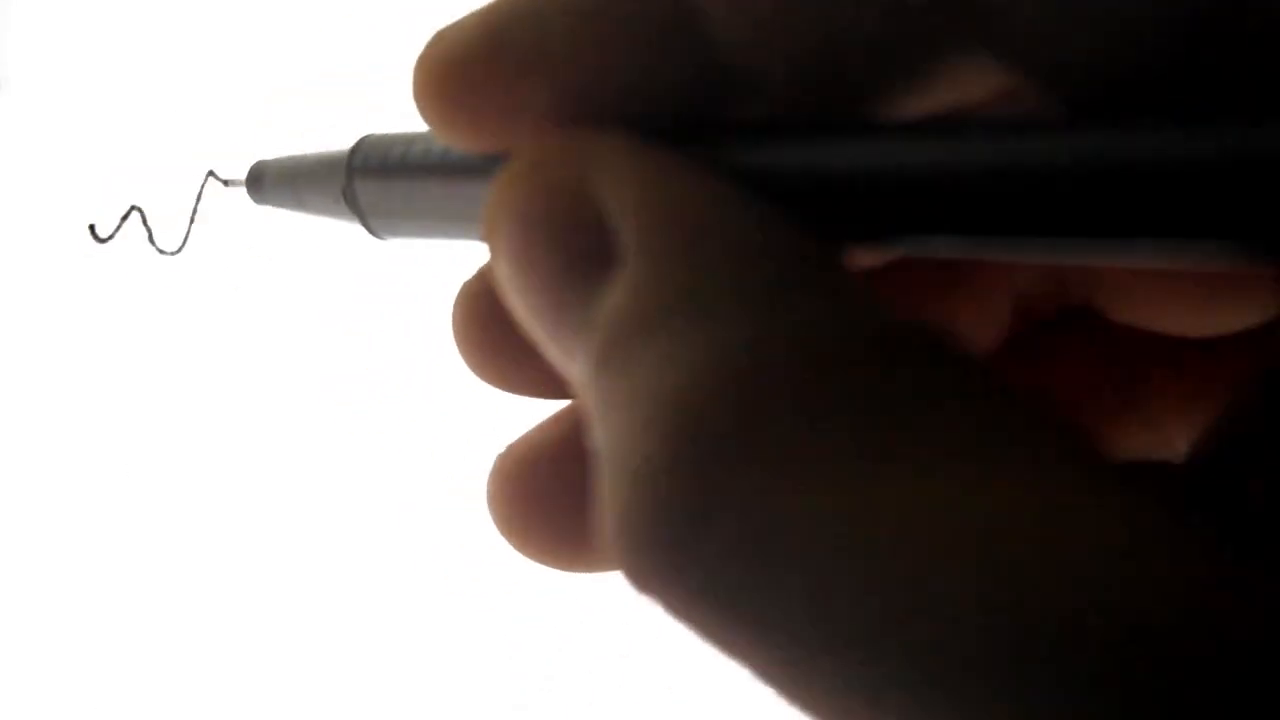
pyautogui.moveTo(250, 190); pyautogui.dragTo(870, 320)
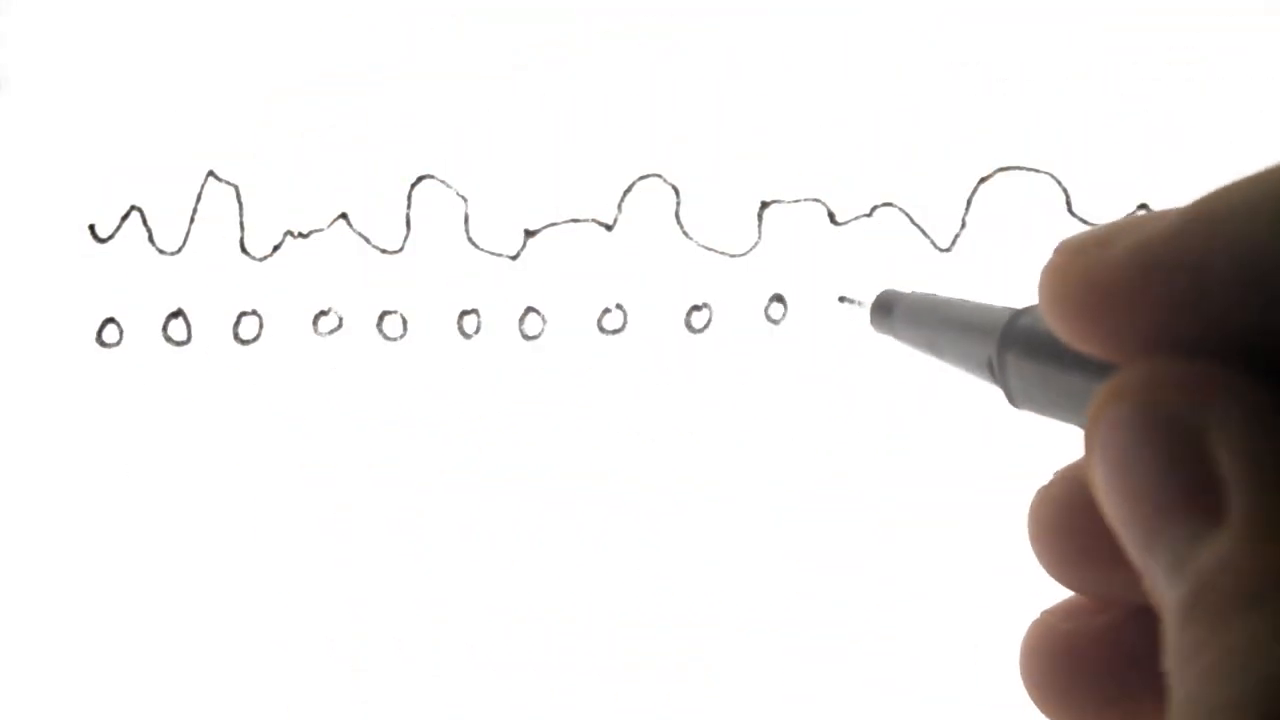